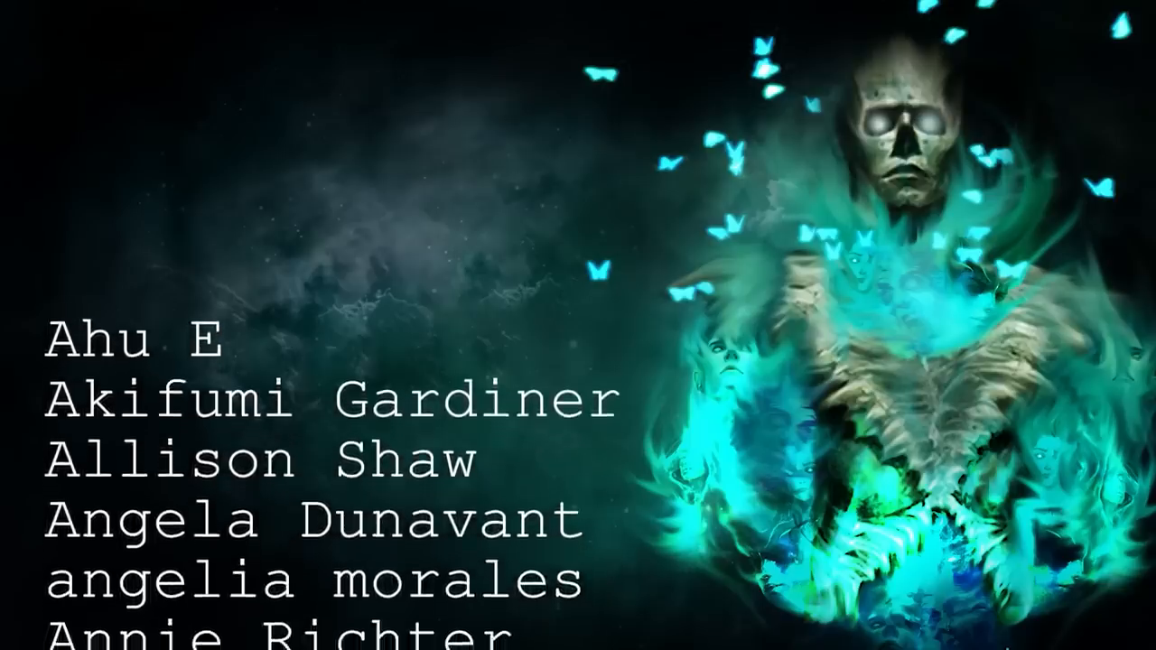
scroll(up, 3)
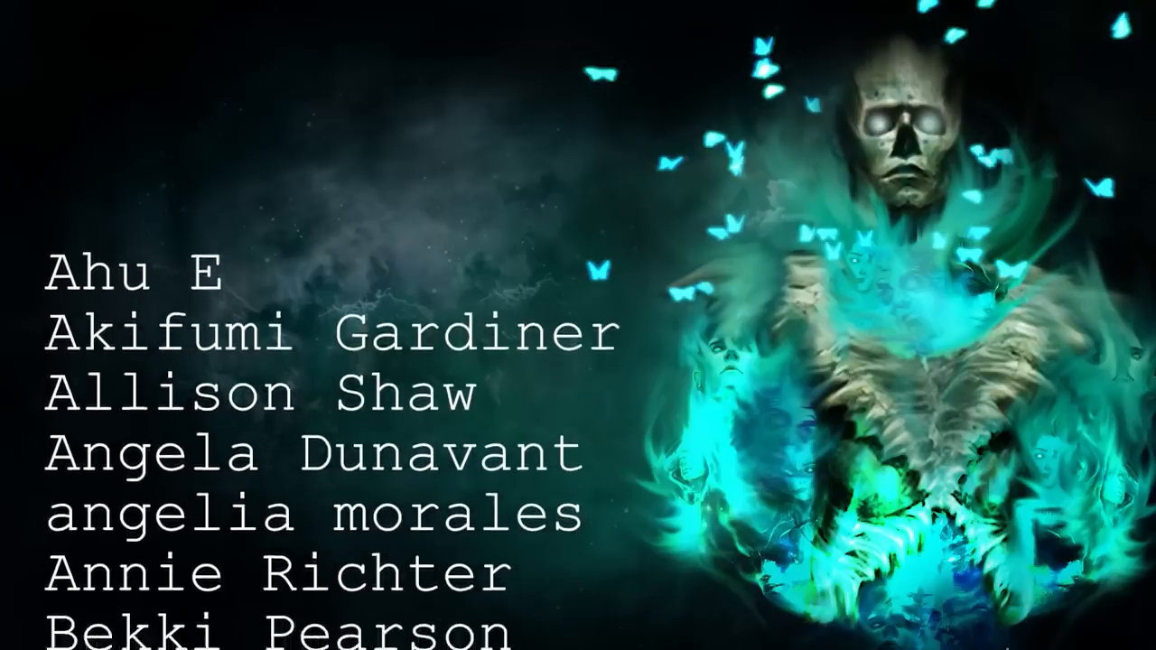
scroll(down, 3)
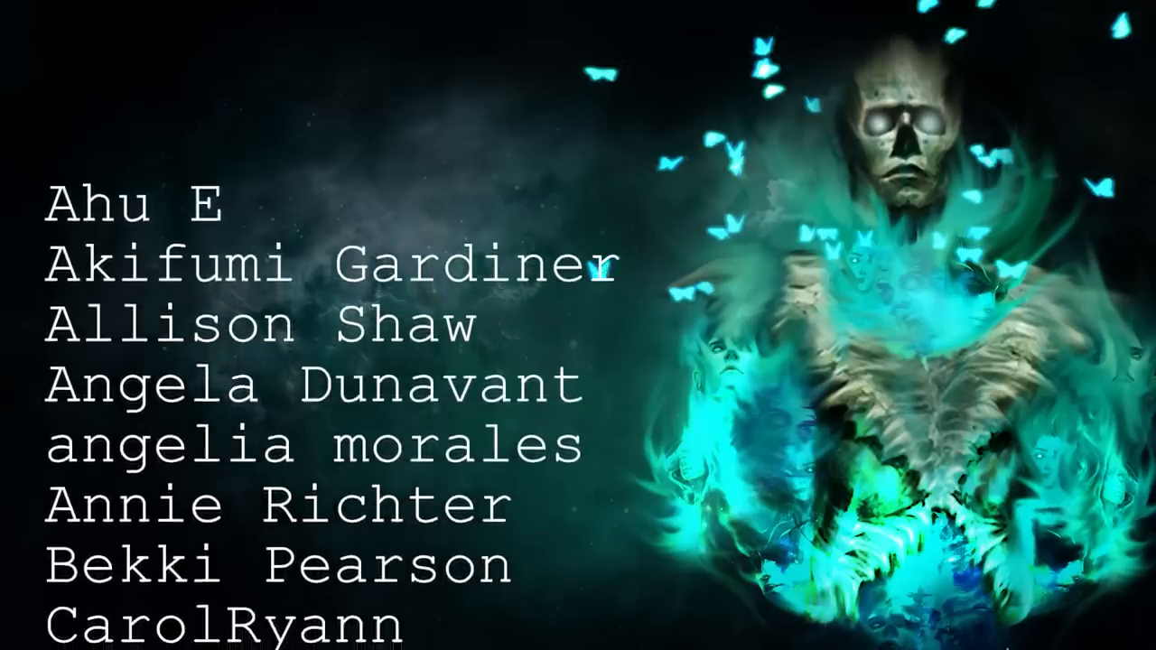
scroll(up, 3)
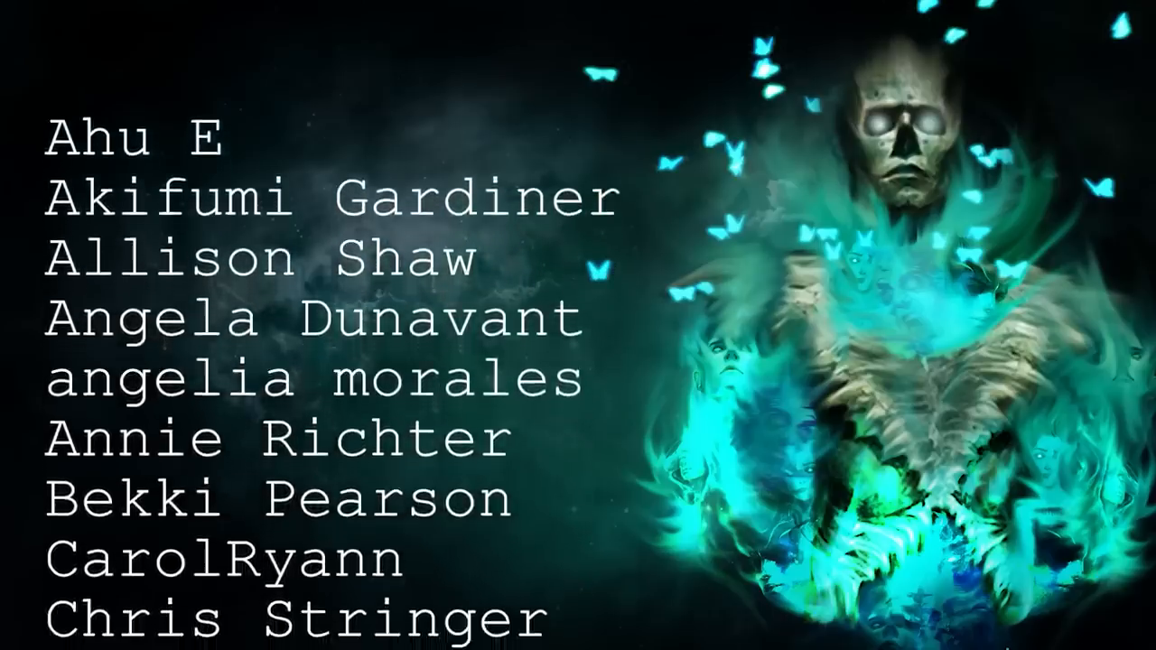
scroll(up, 3)
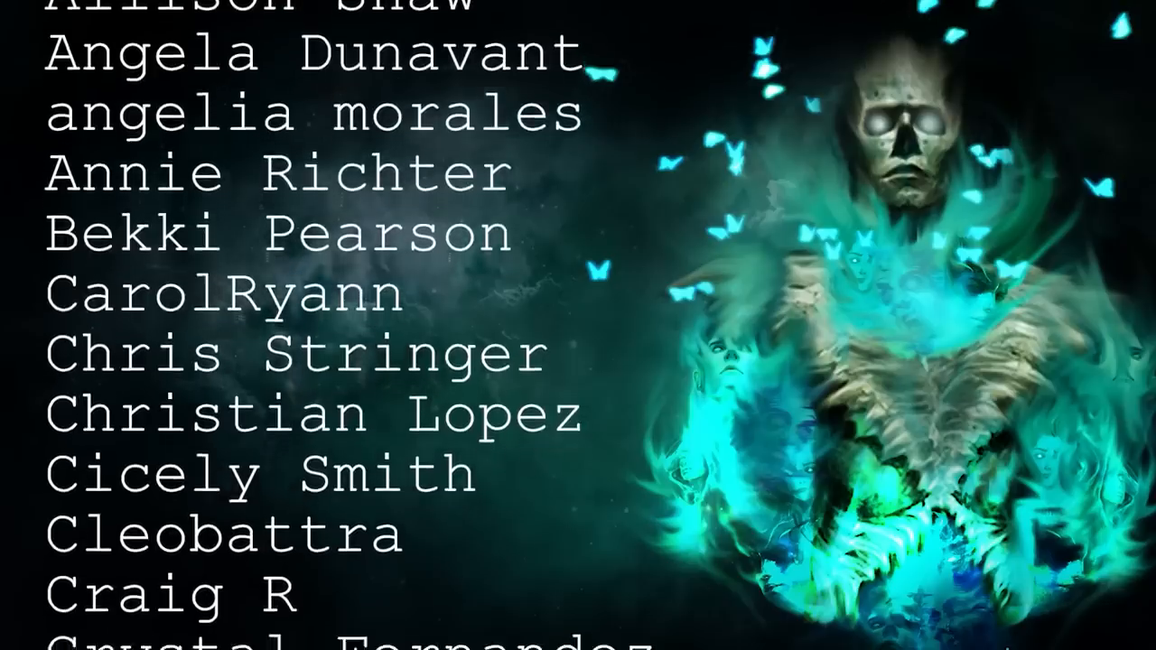
scroll(up, 3)
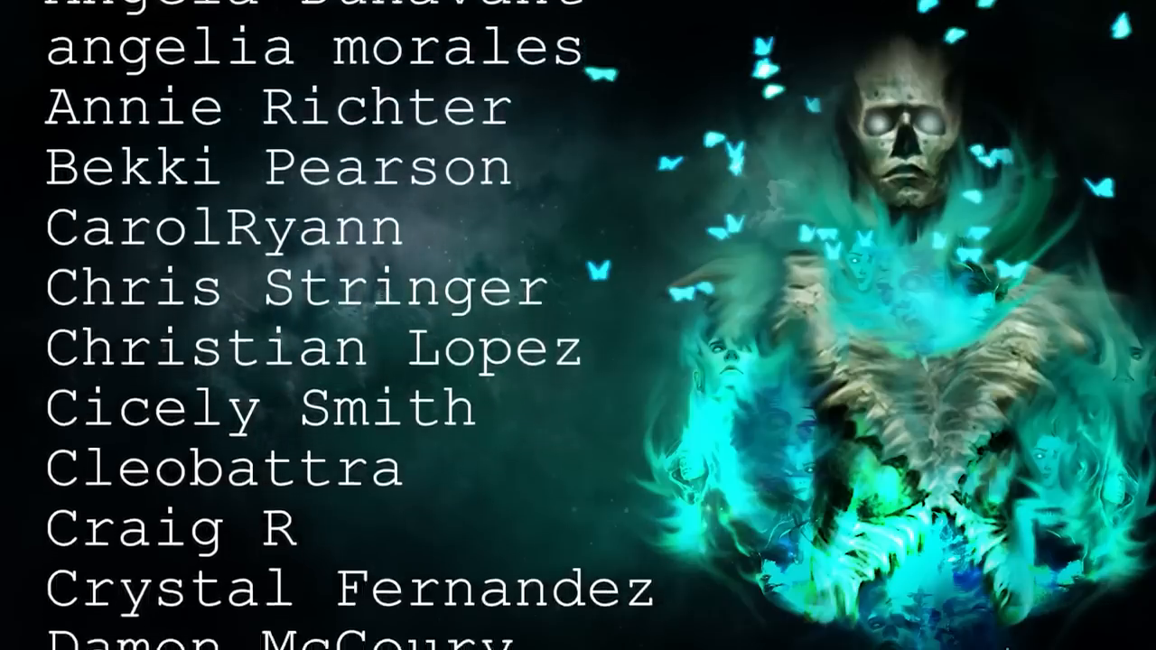
scroll(up, 3)
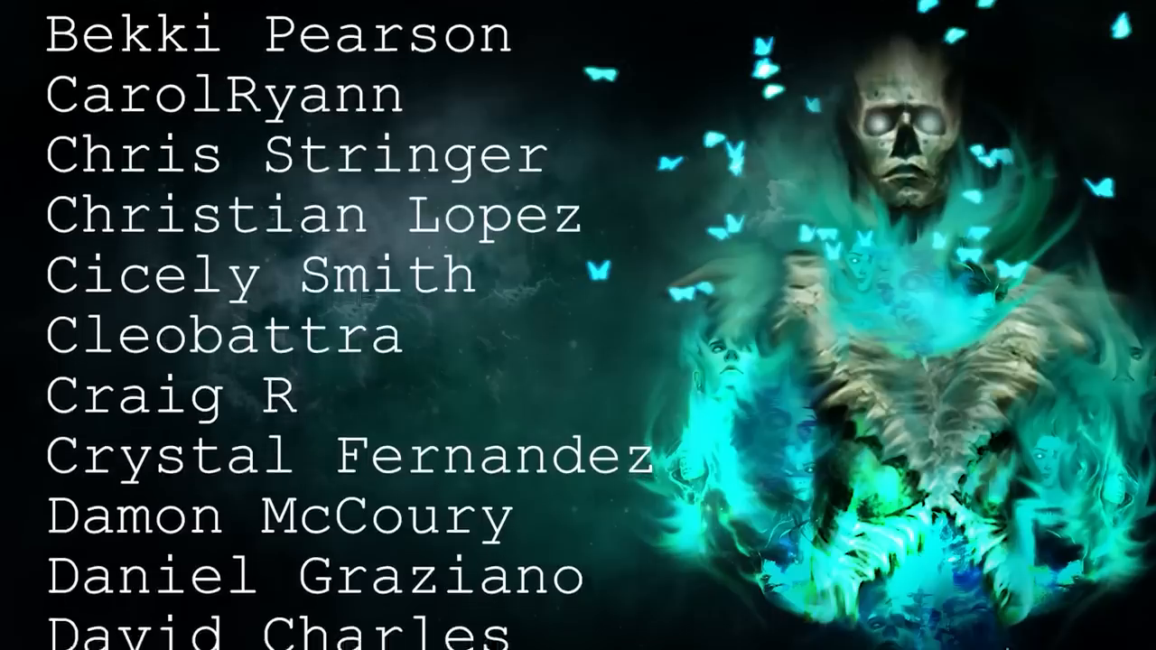
scroll(up, 3)
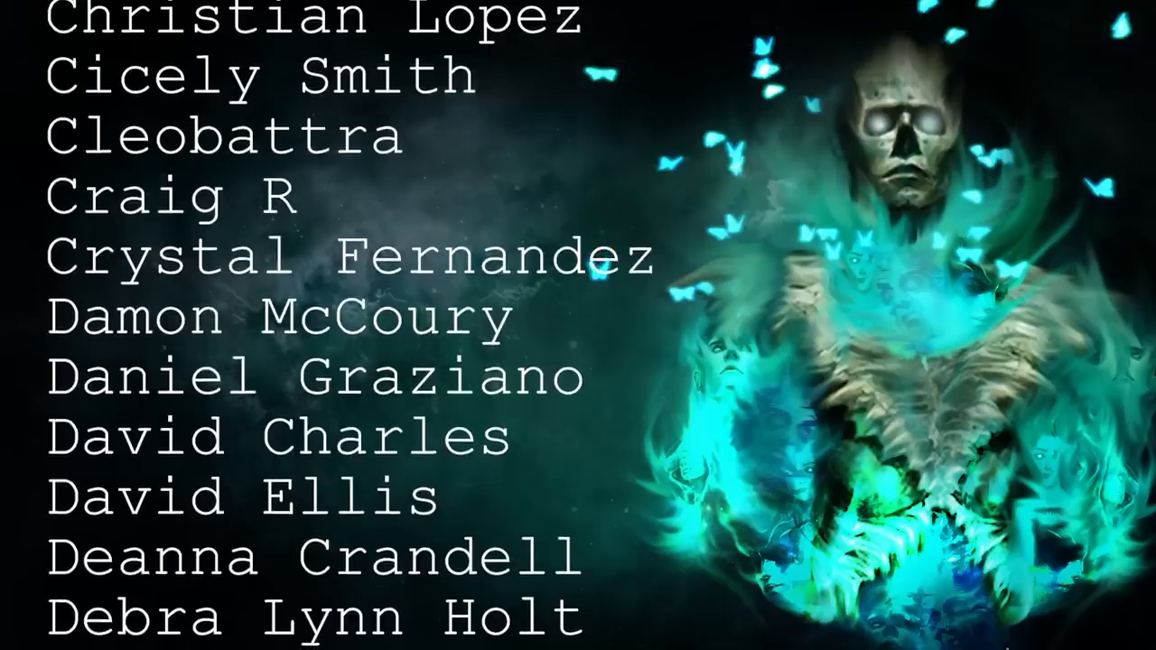
scroll(up, 3)
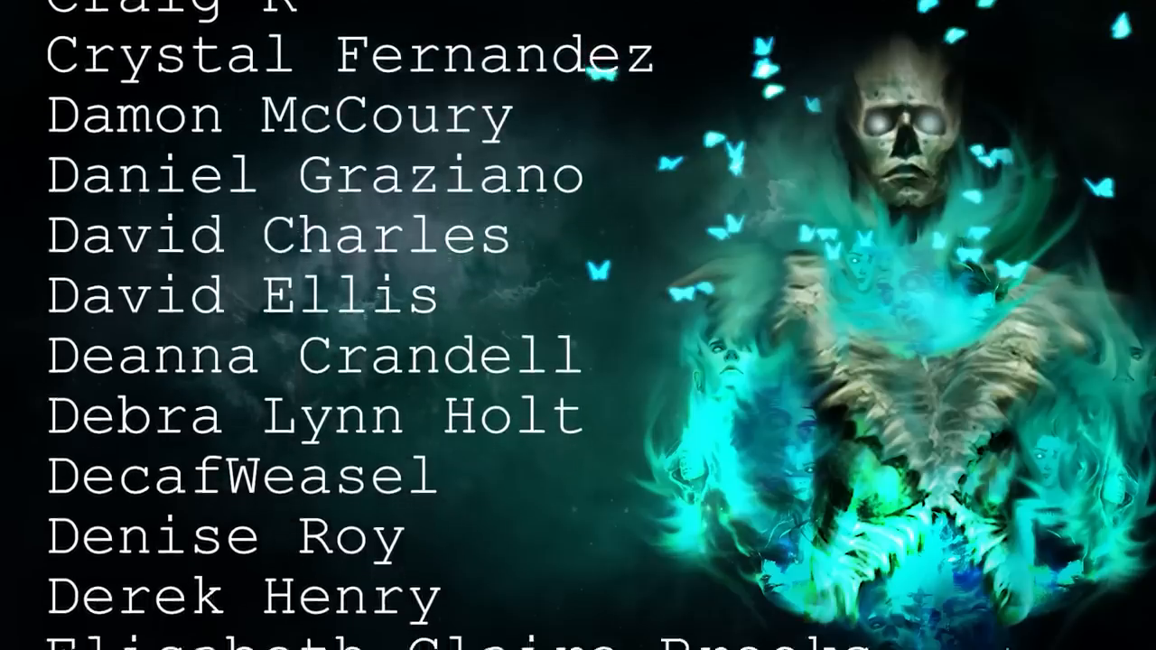
scroll(up, 3)
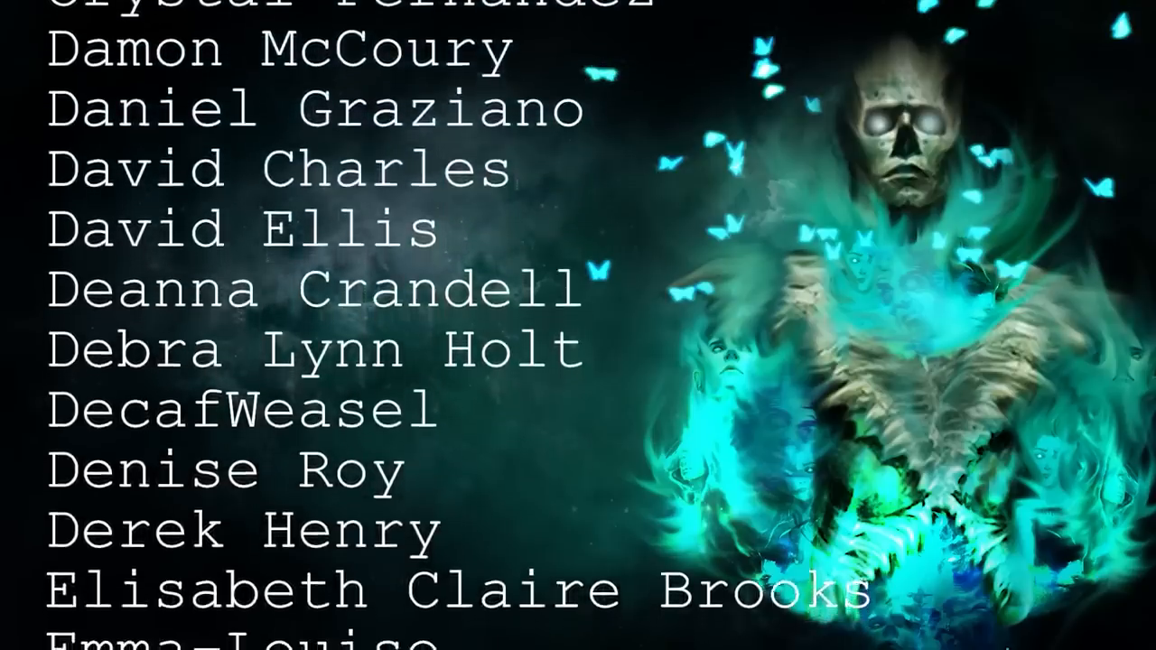
scroll(up, 3)
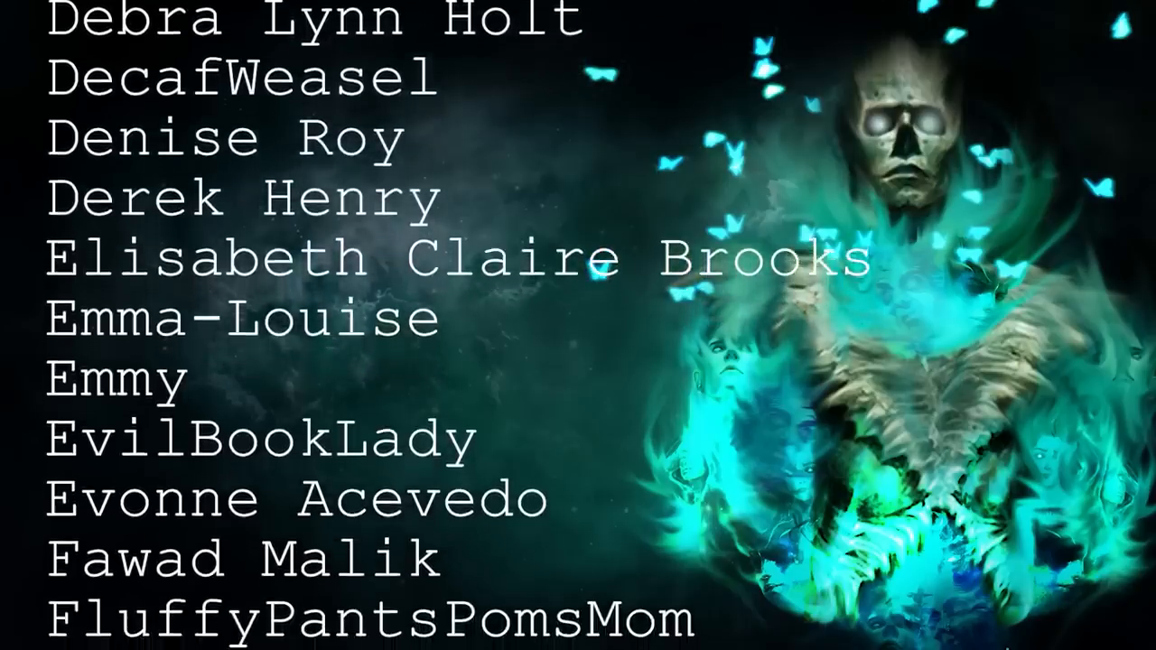
scroll(up, 3)
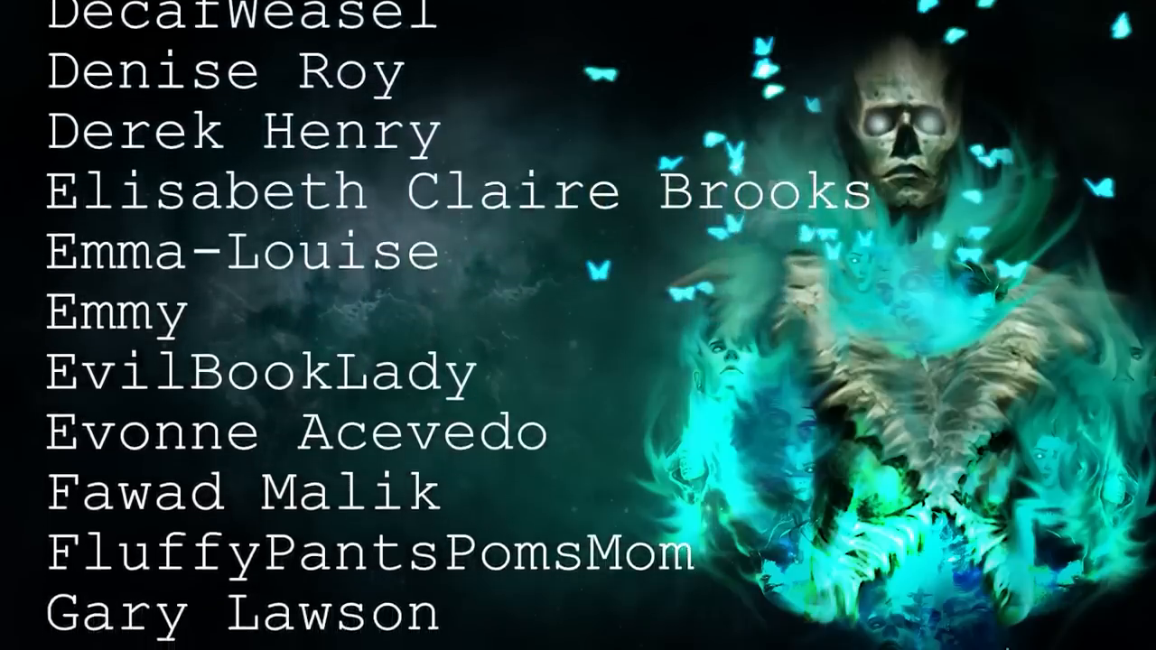
scroll(up, 3)
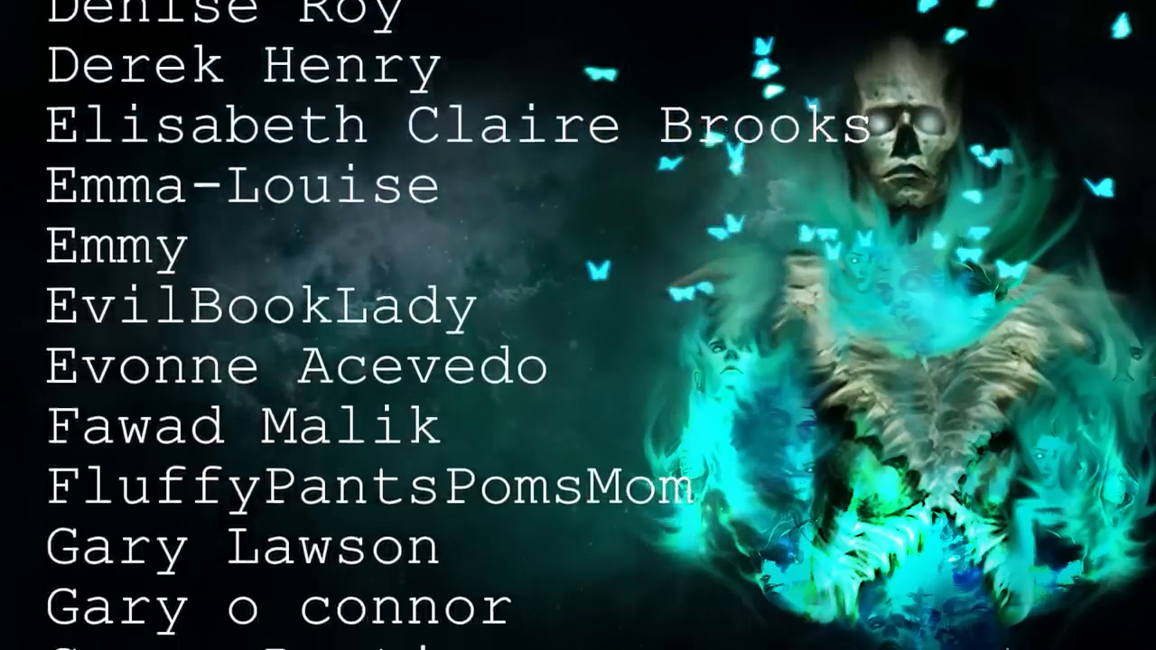
scroll(down, 3)
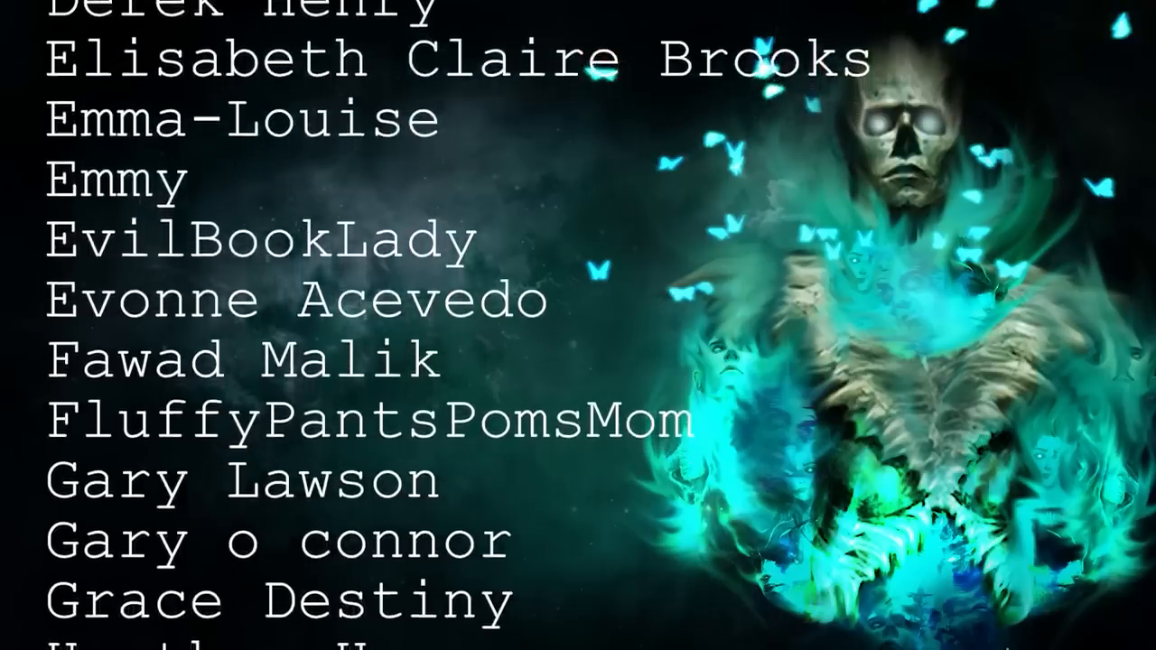
scroll(up, 3)
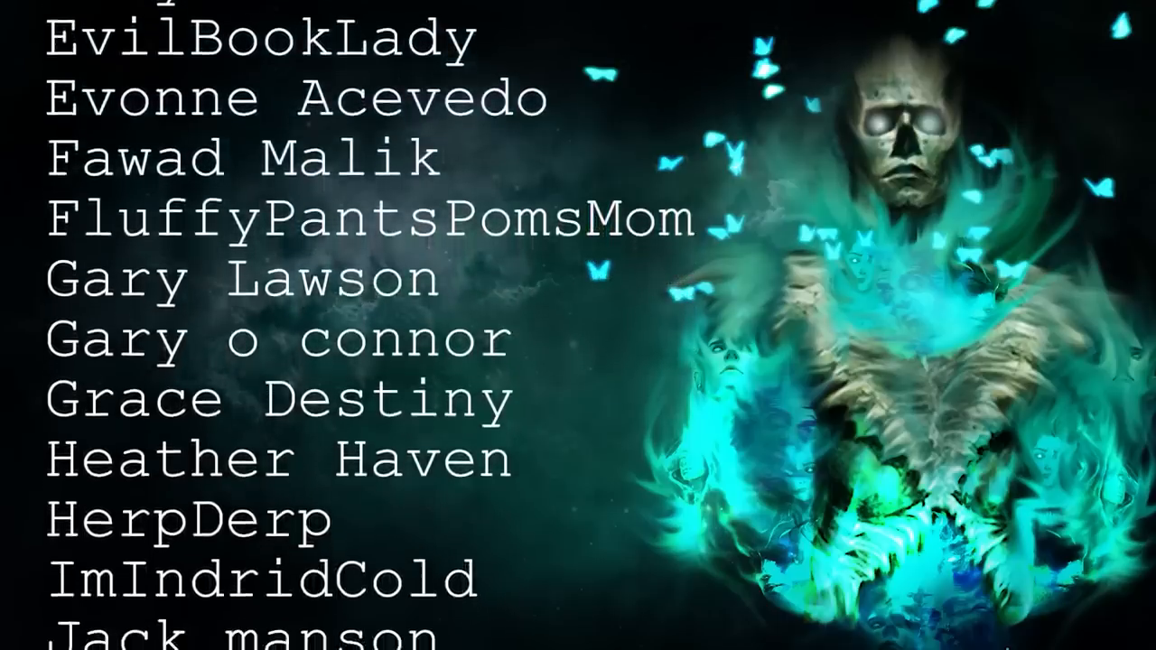
scroll(up, 3)
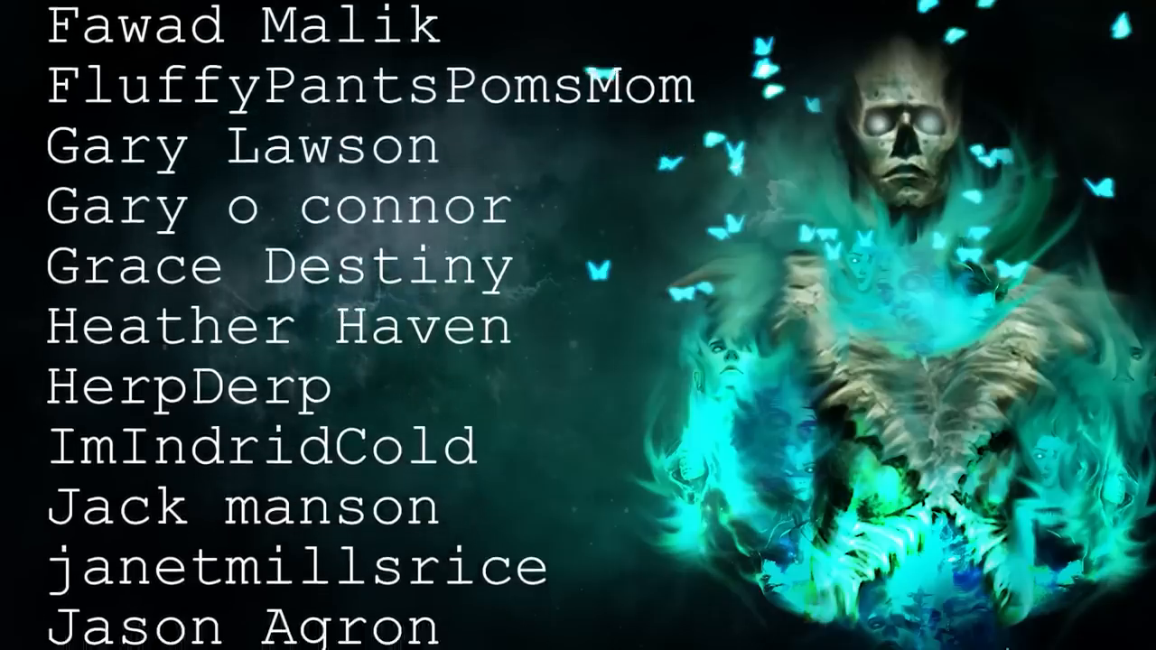
scroll(up, 3)
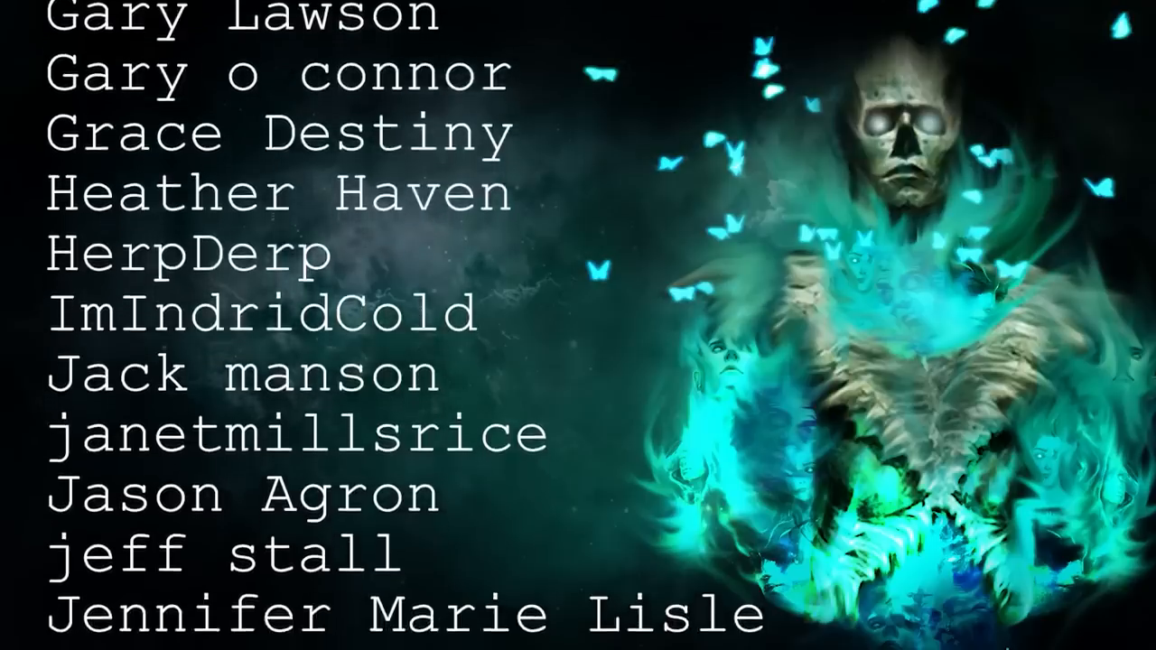
scroll(up, 3)
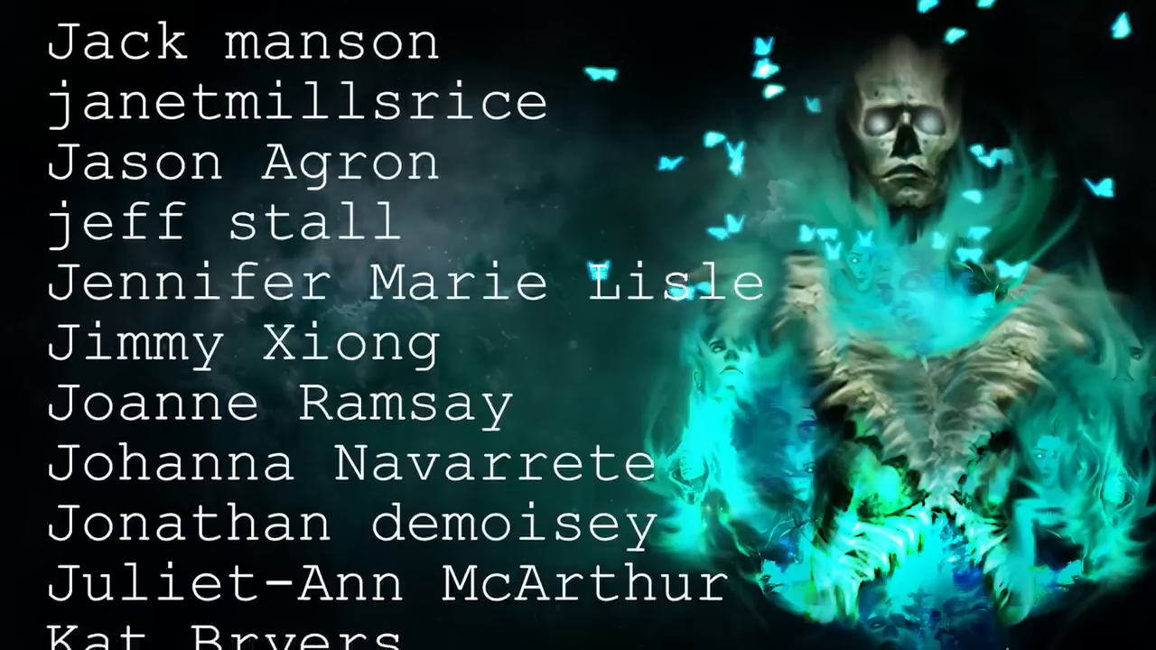
scroll(up, 3)
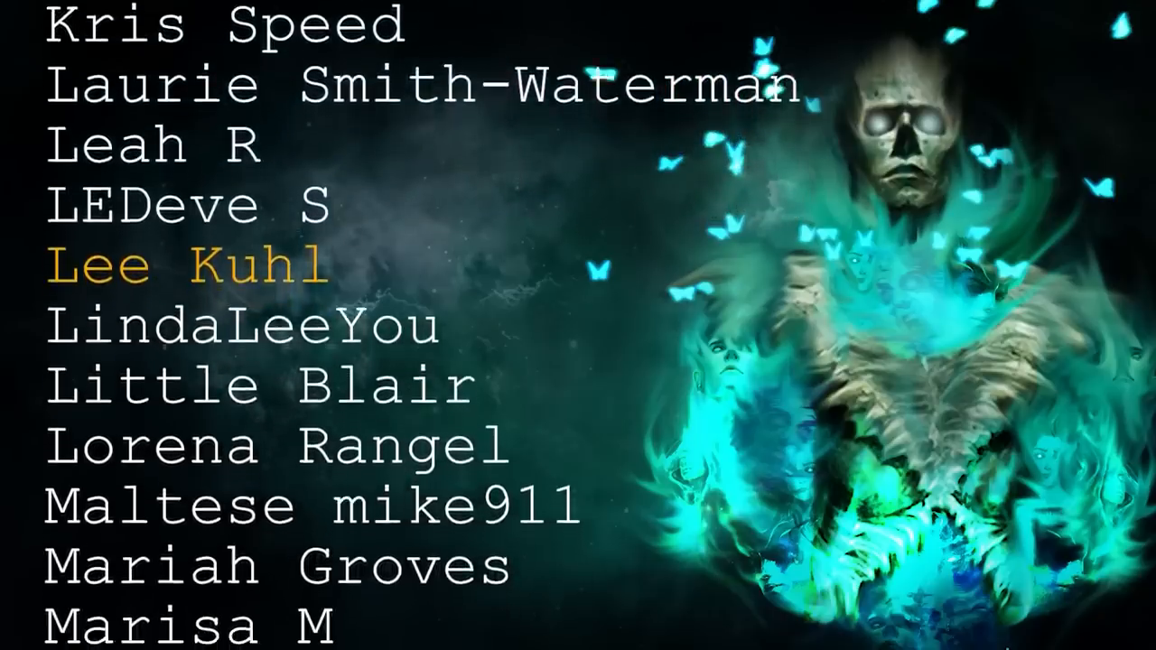
scroll(up, 3)
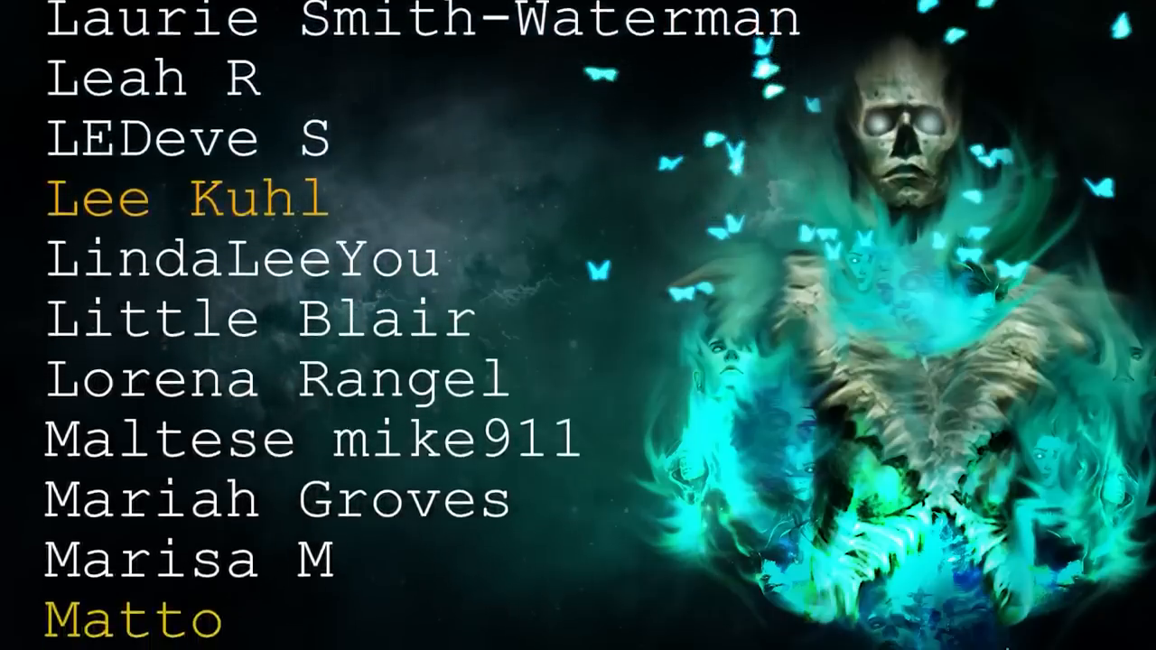
scroll(up, 3)
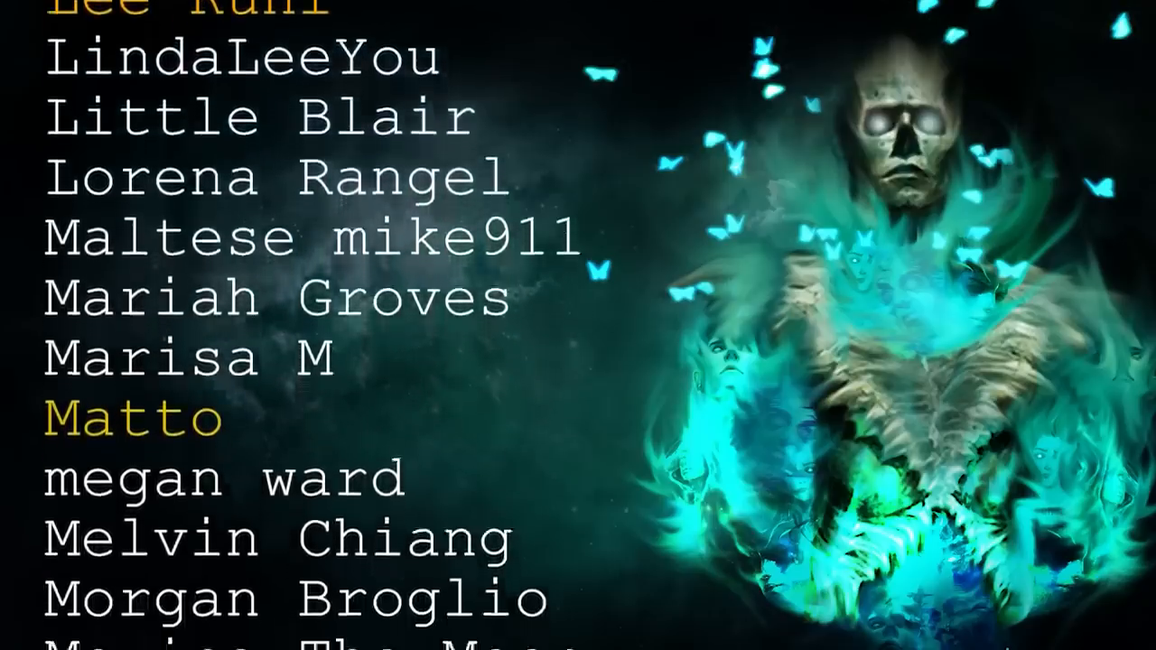
scroll(up, 3)
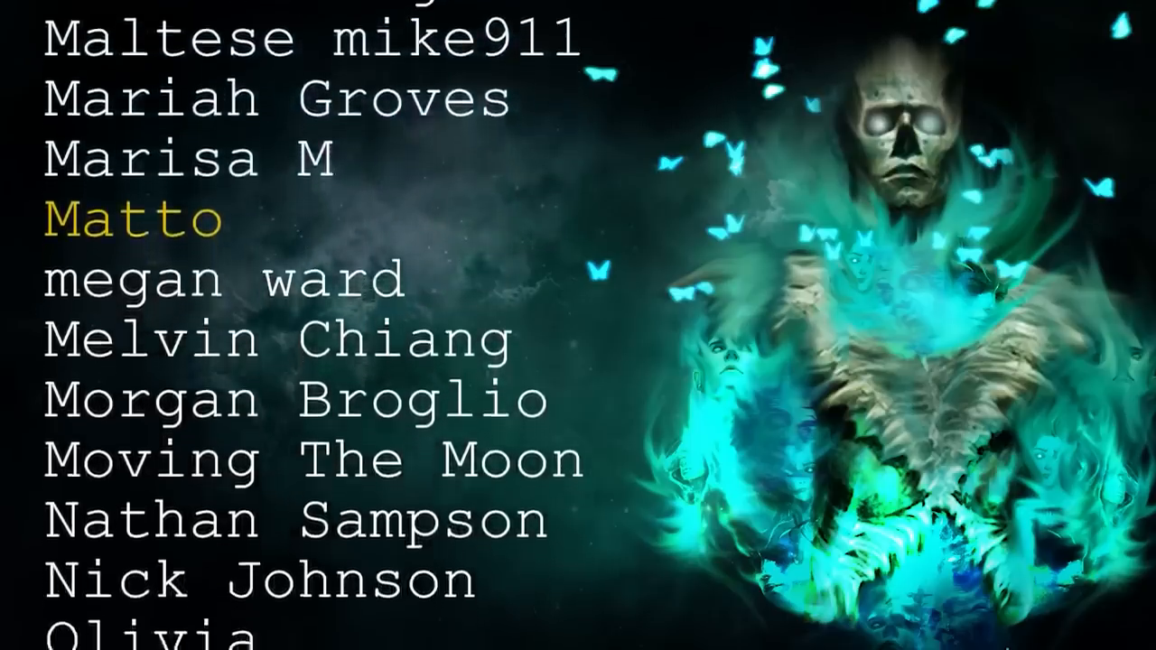
scroll(up, 3)
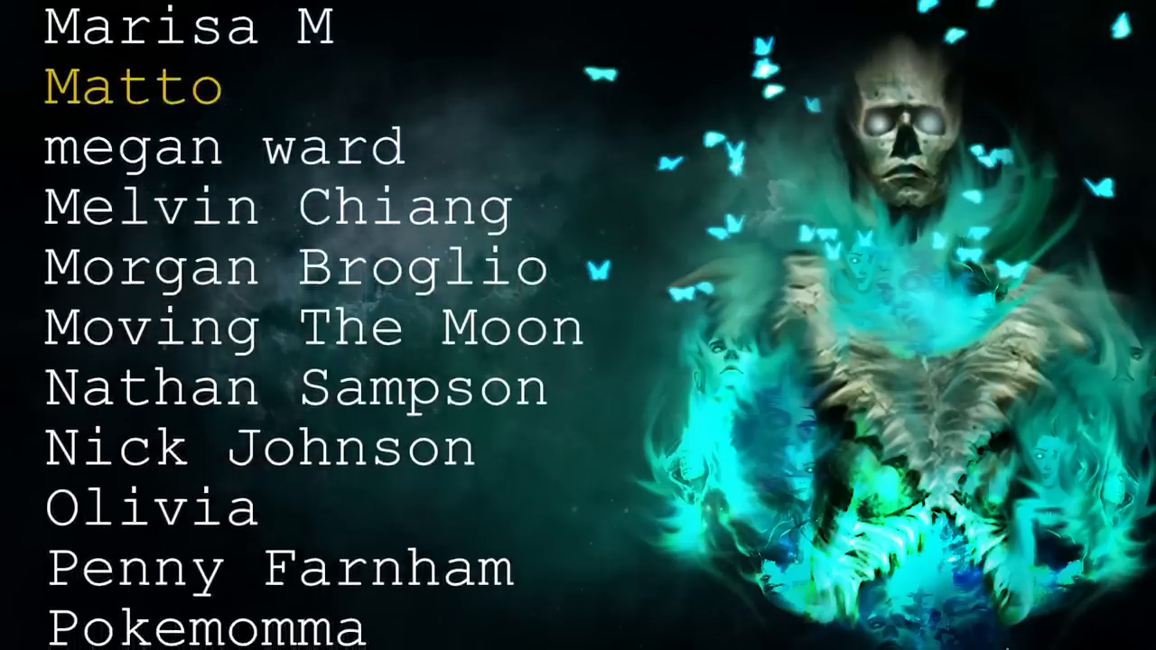
scroll(up, 3)
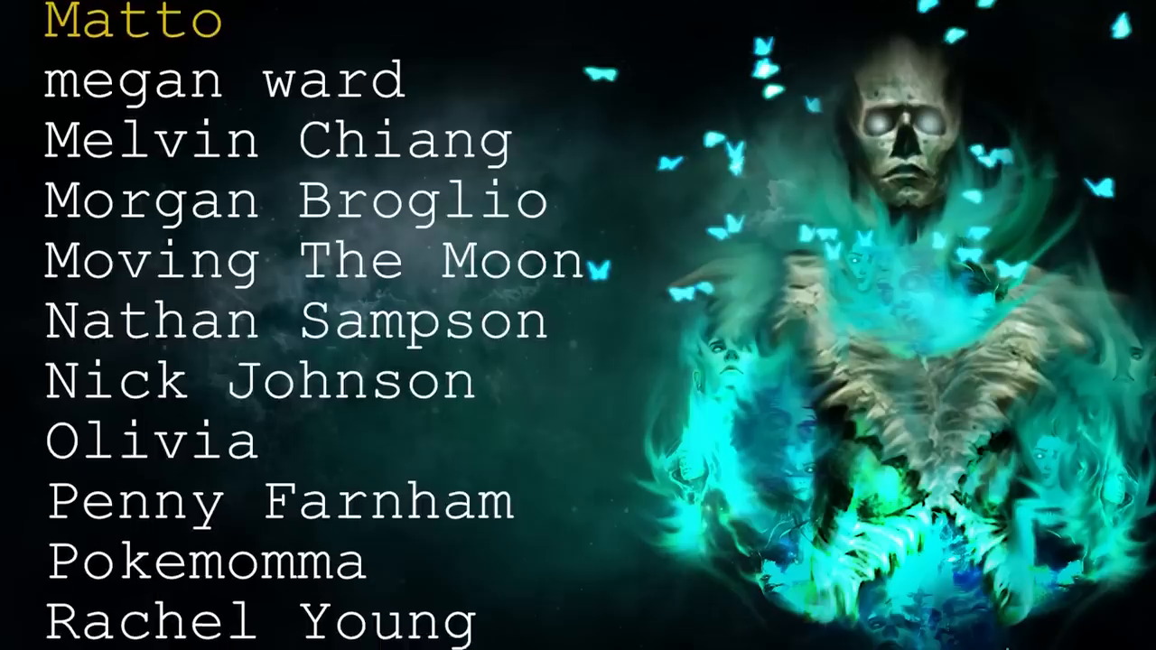
scroll(up, 3)
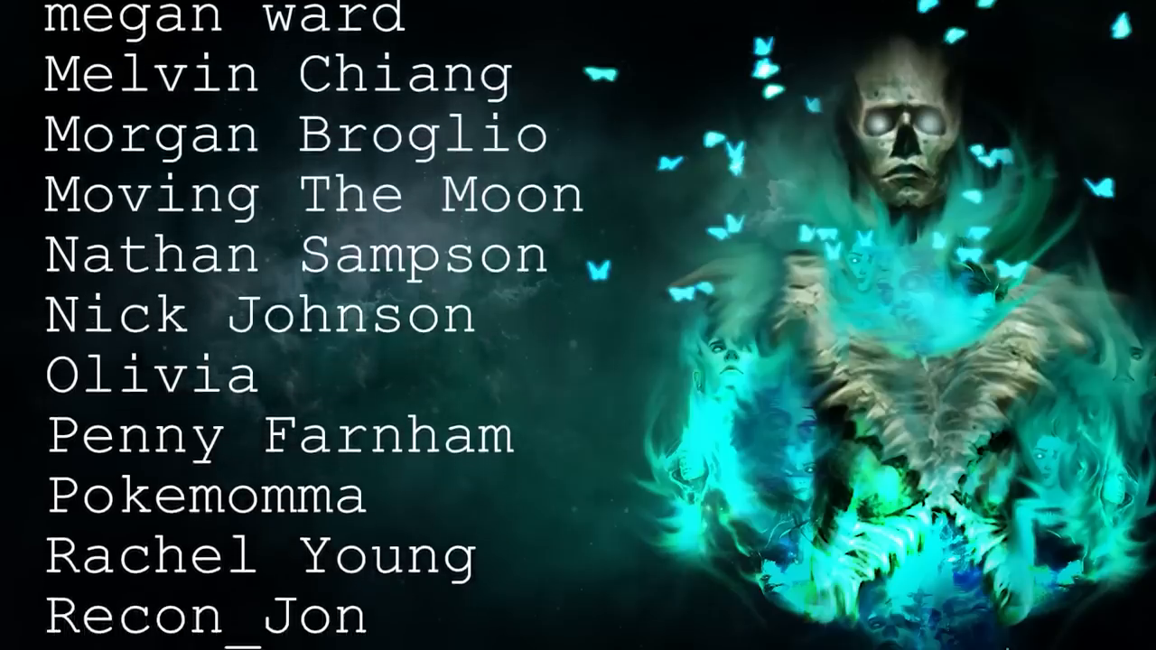
scroll(up, 3)
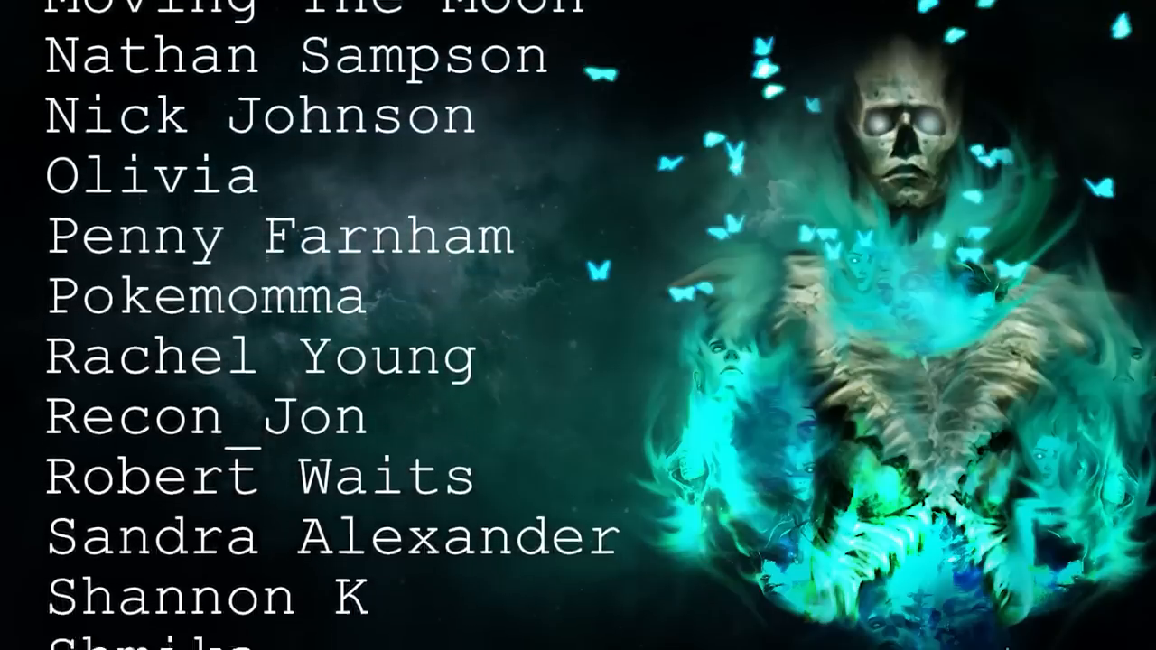
scroll(up, 3)
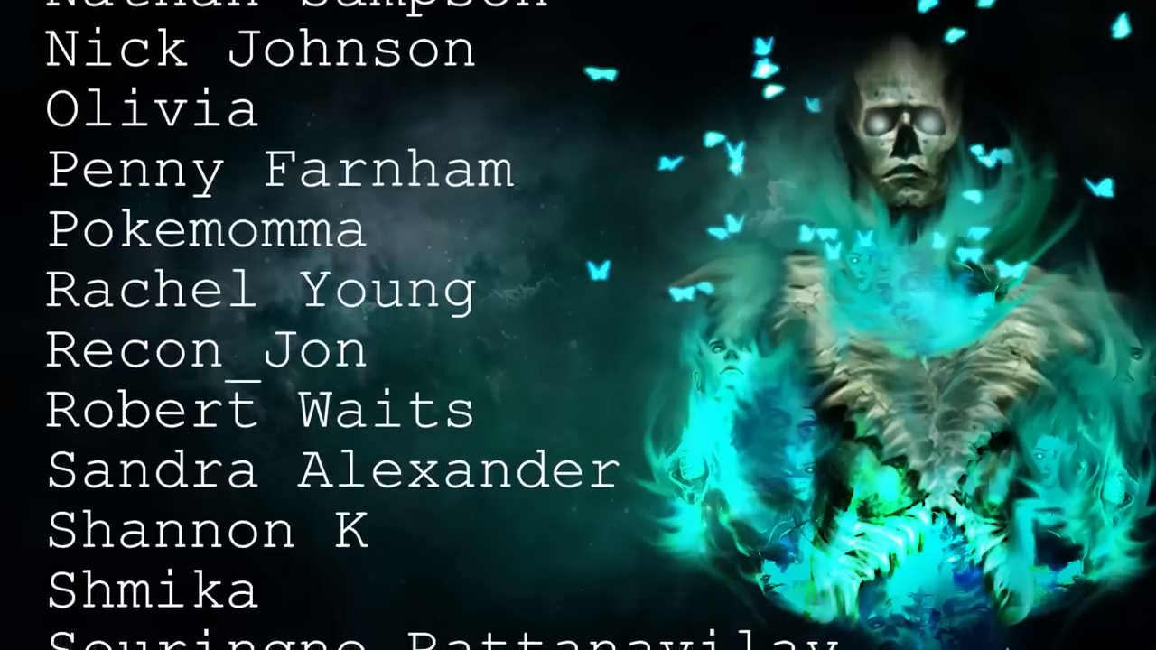
scroll(up, 3)
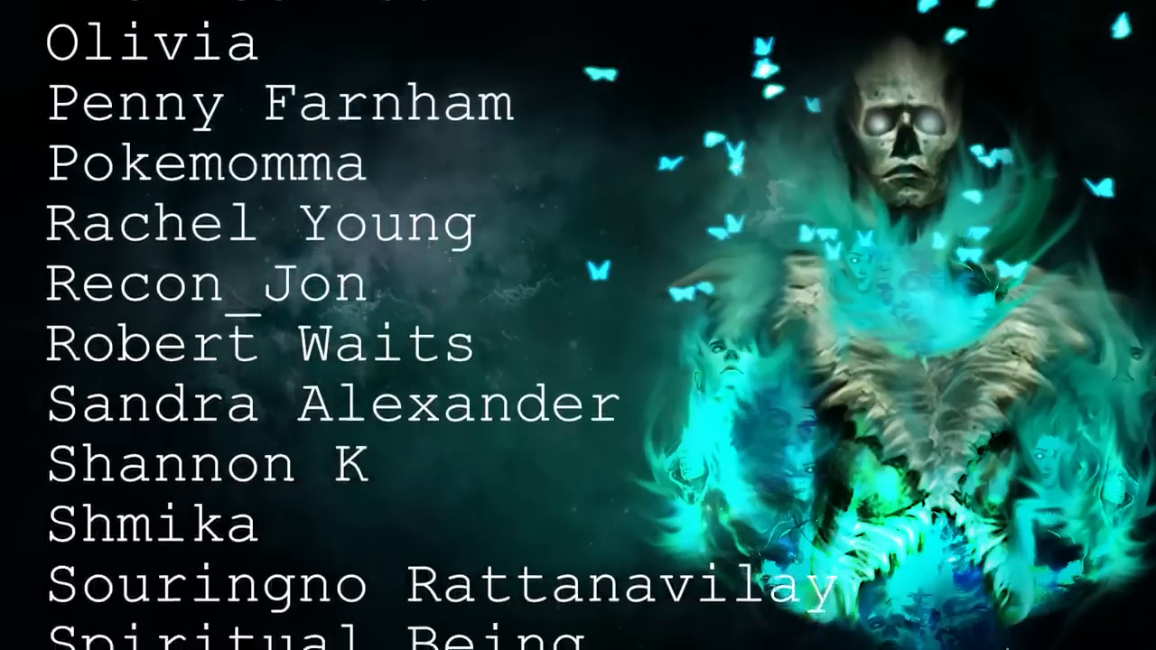
scroll(up, 3)
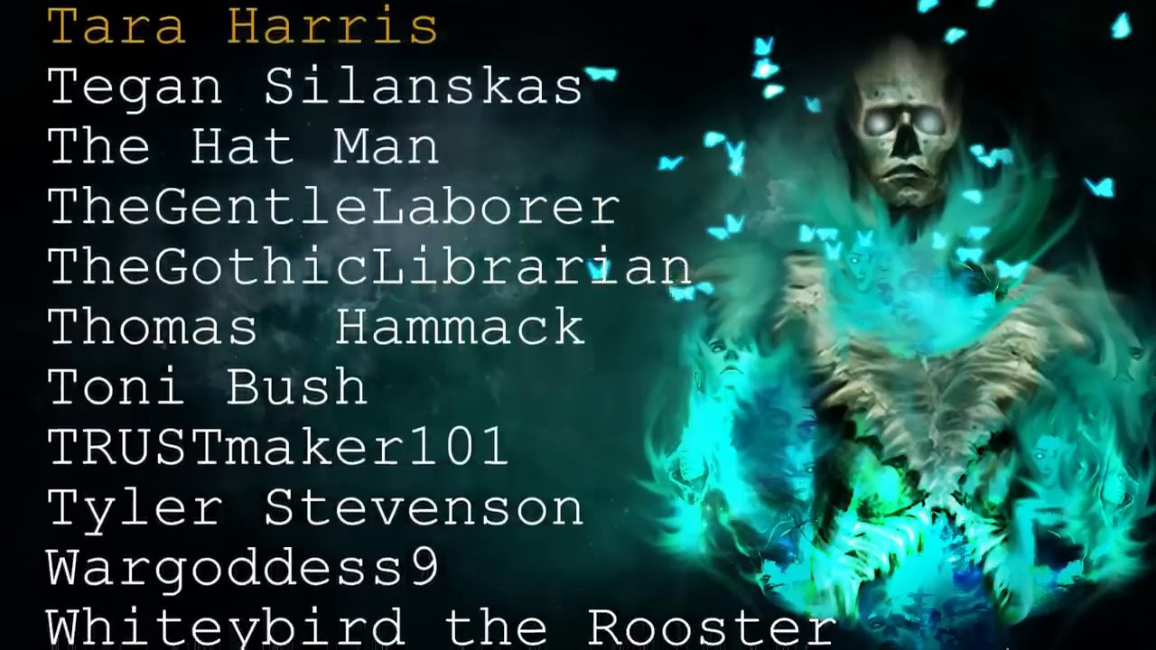
scroll(up, 3)
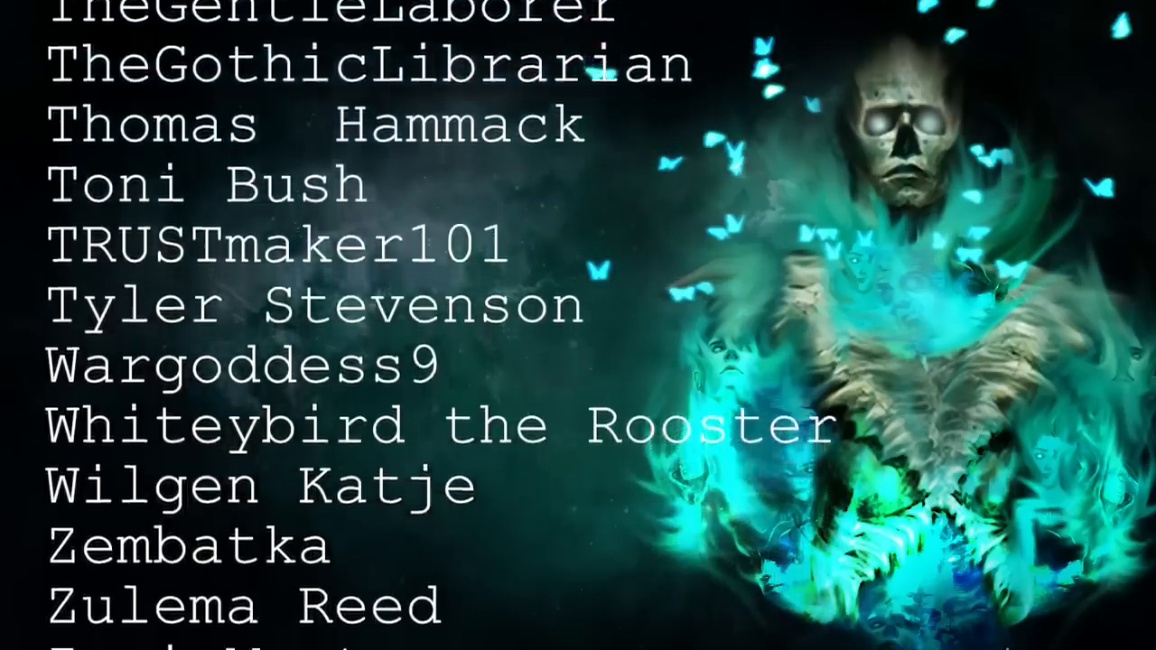
scroll(up, 3)
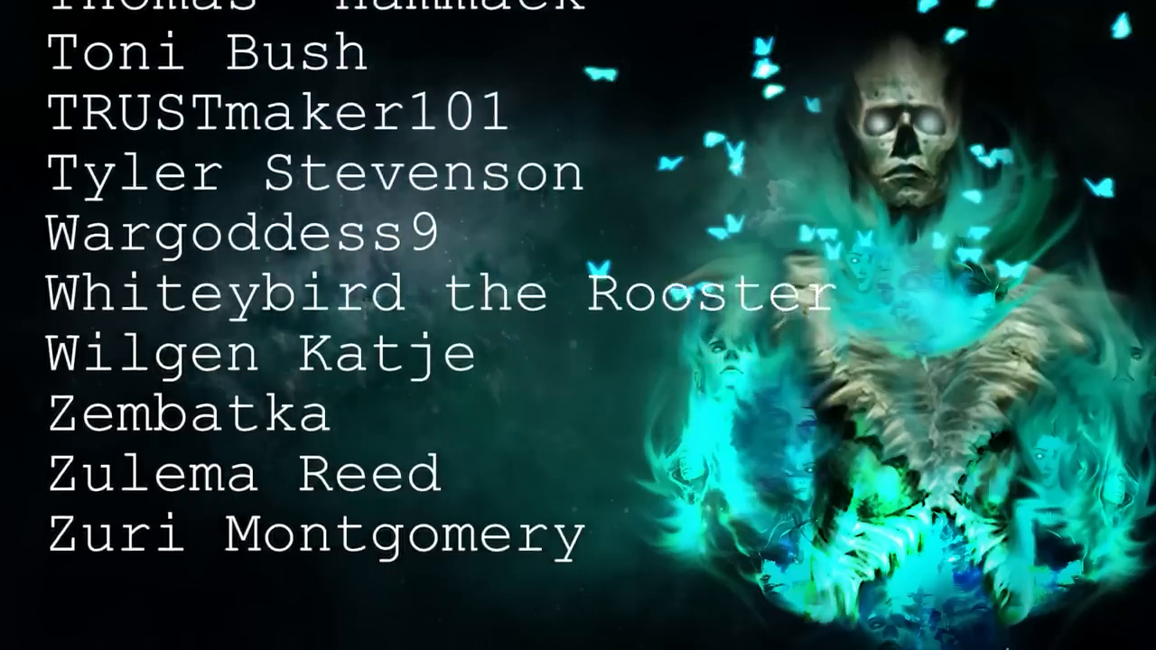
scroll(up, 3)
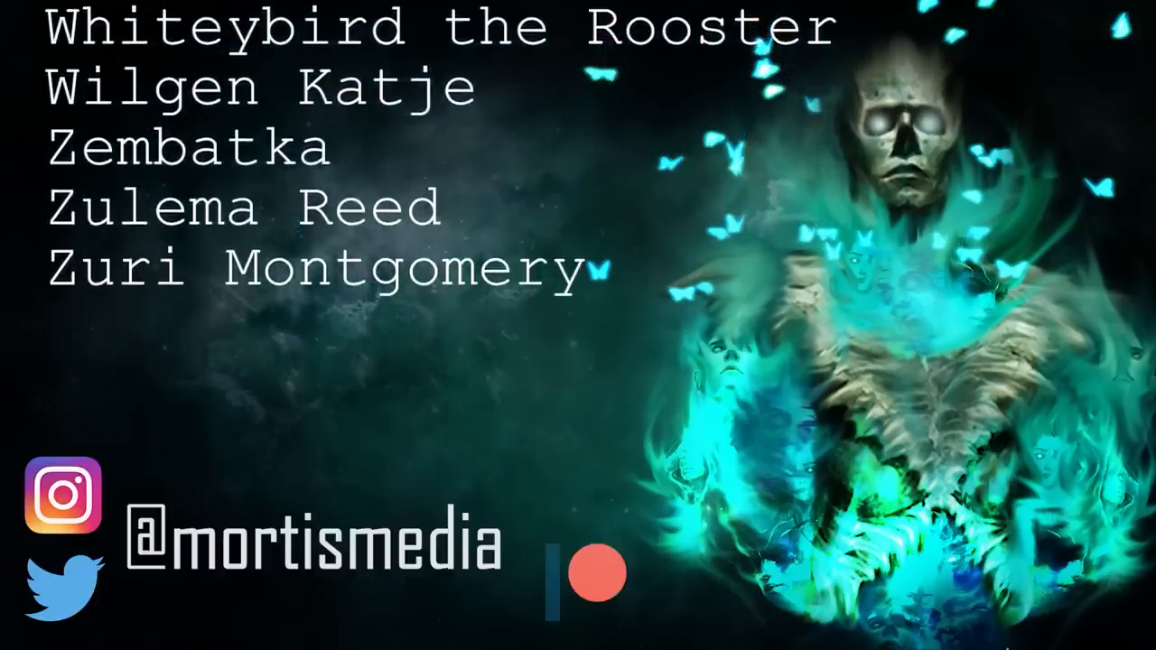
scroll(up, 3)
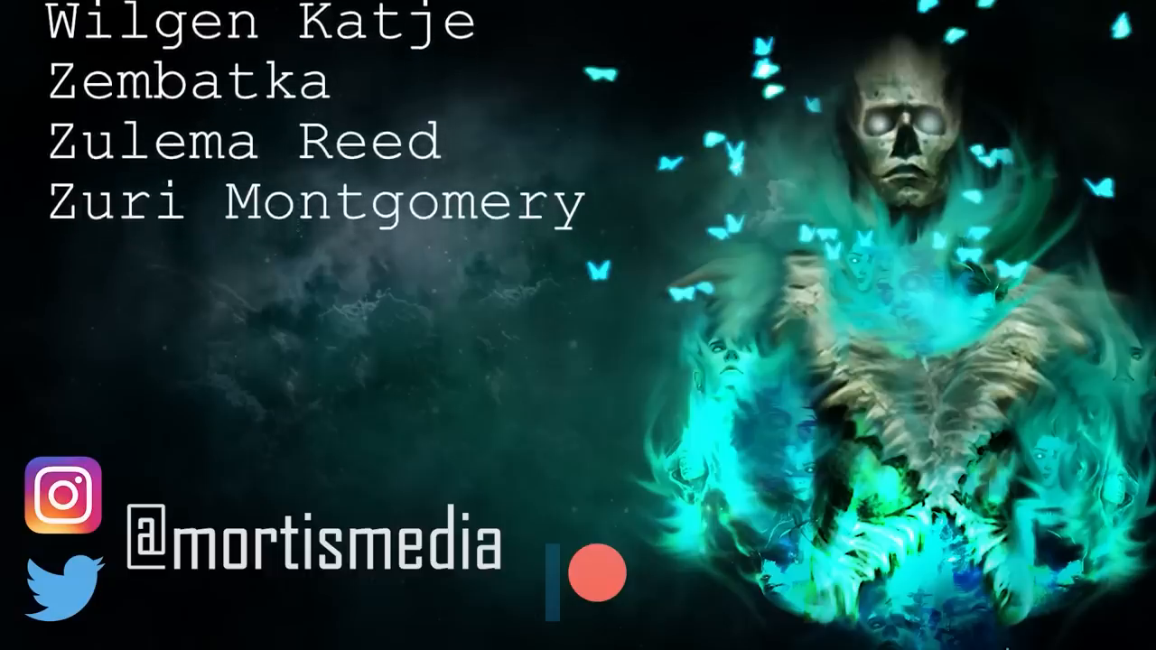